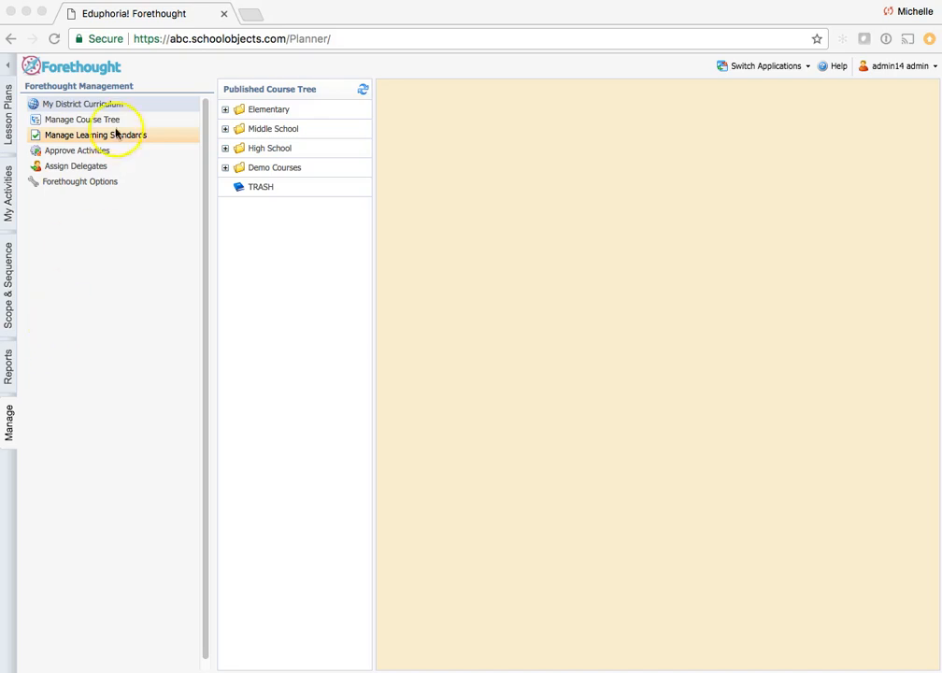
pyautogui.moveTo(269, 109)
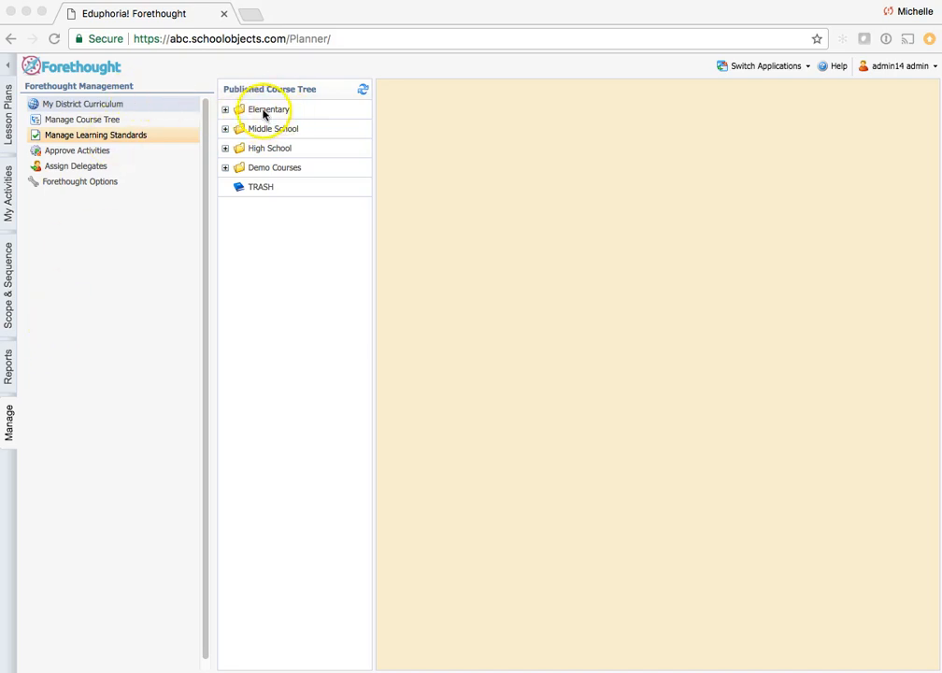
# - Expand Elementary and Kindergarten in the Published Course Tree and select Art, Kindergarten
pyautogui.click(224, 109)
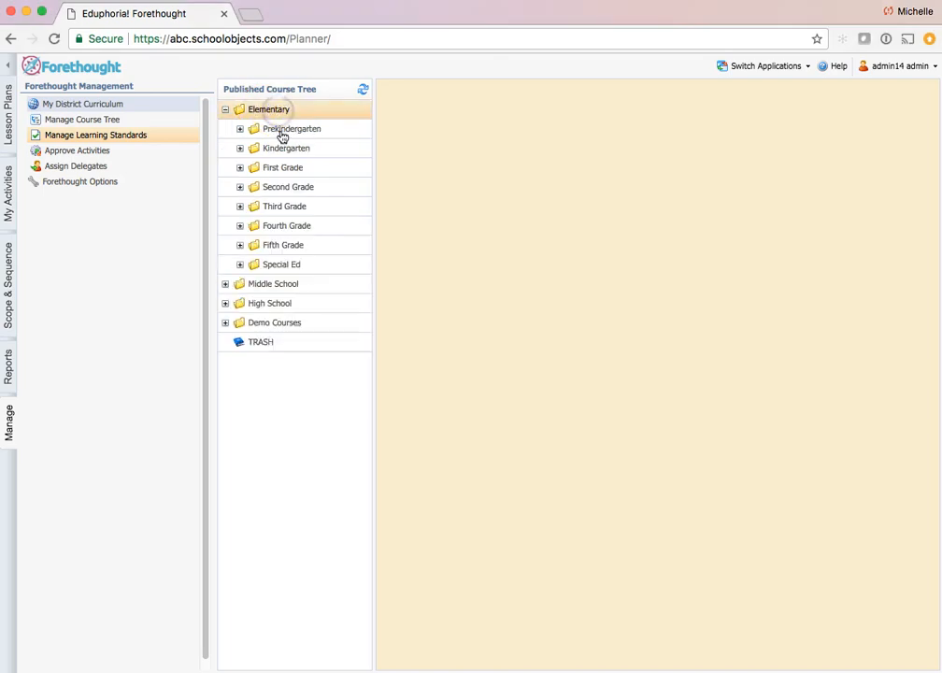
pyautogui.click(284, 147)
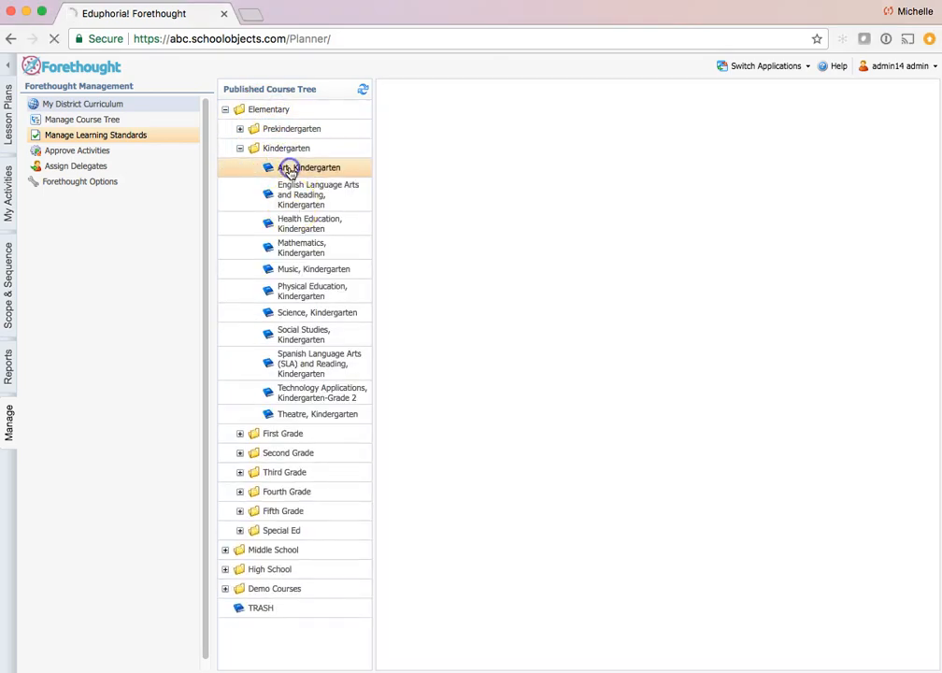
pyautogui.click(310, 169)
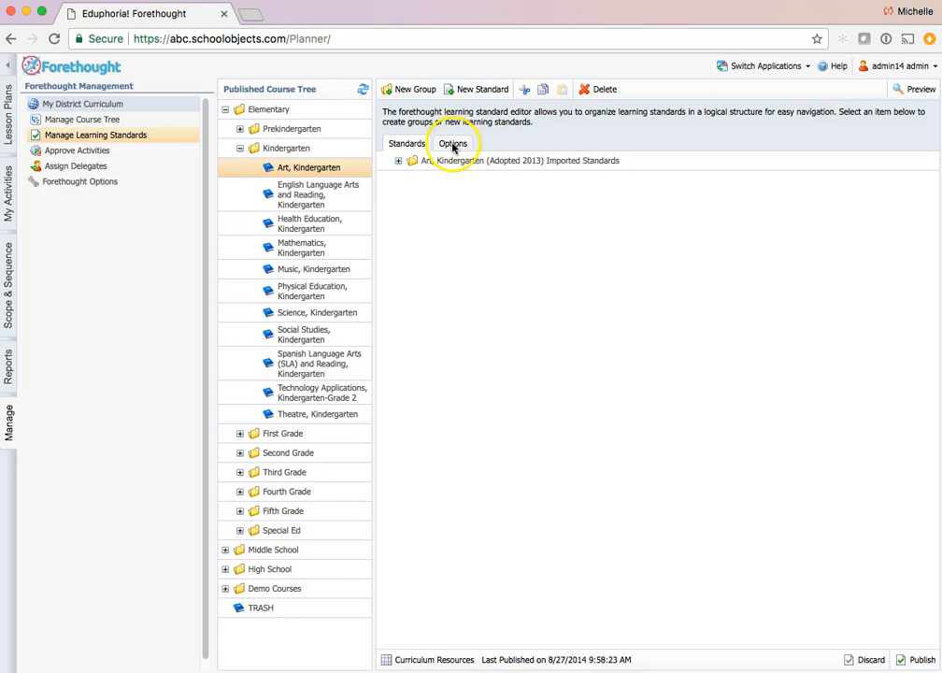
# - In Options, search 'elp' and choose English Language Proficiency Standards (ELP) for import
pyautogui.click(453, 142)
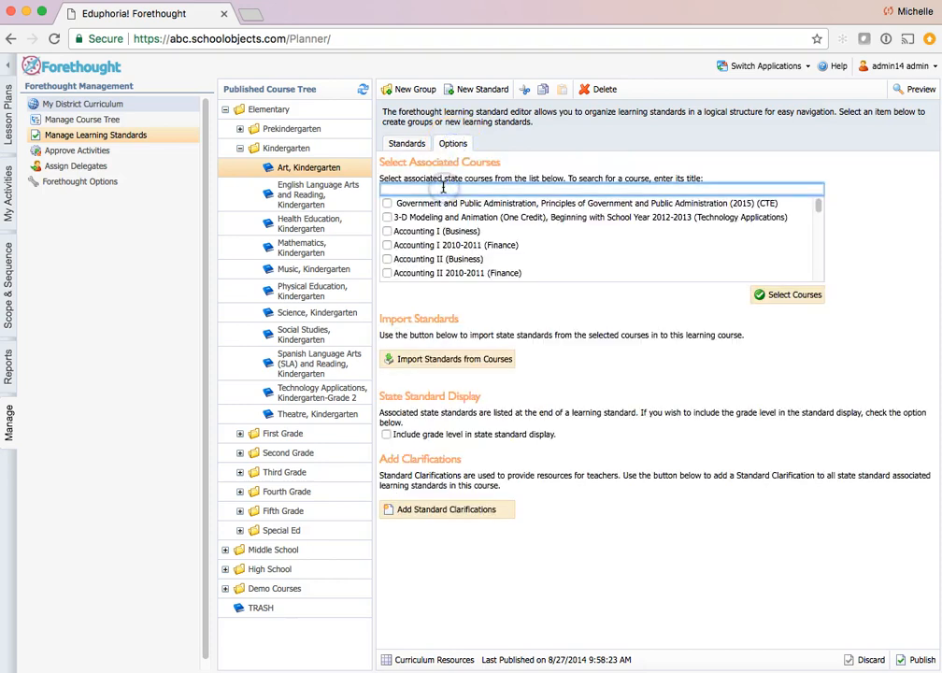
pyautogui.write('e')
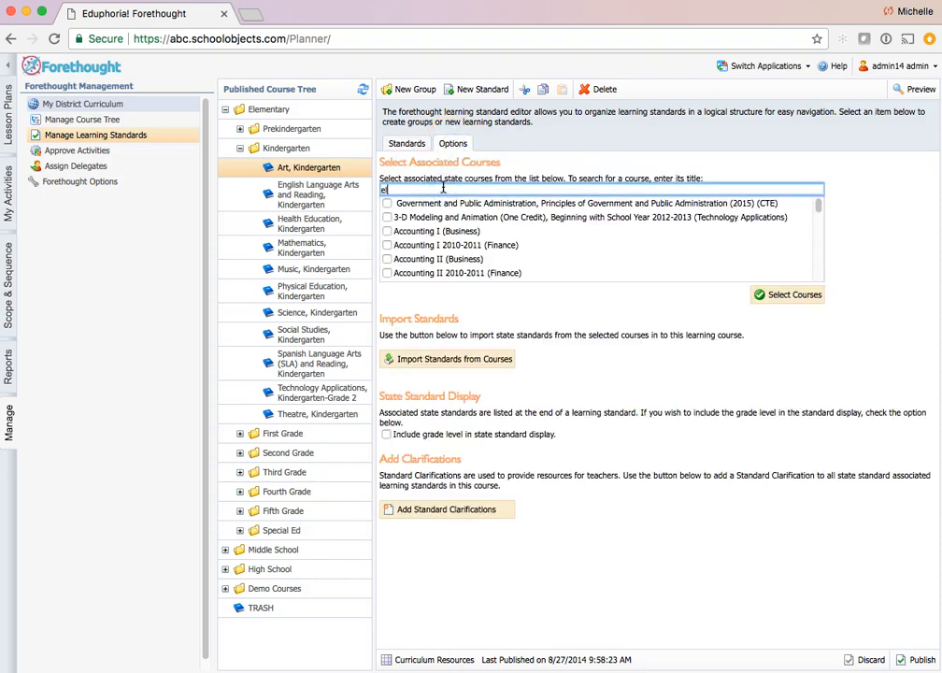
pyautogui.write('lp')
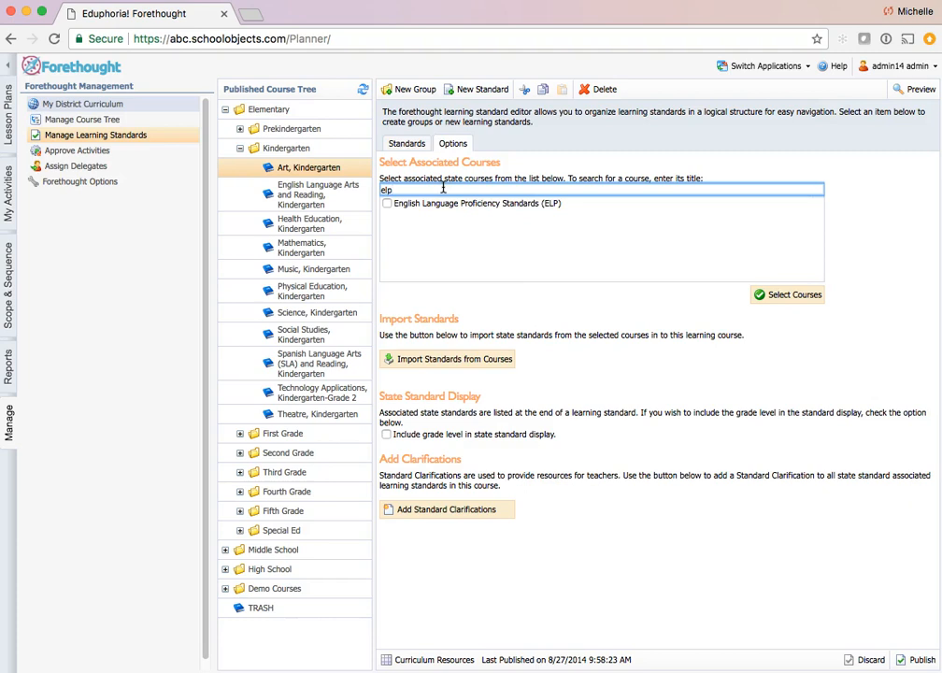
pyautogui.click(387, 201)
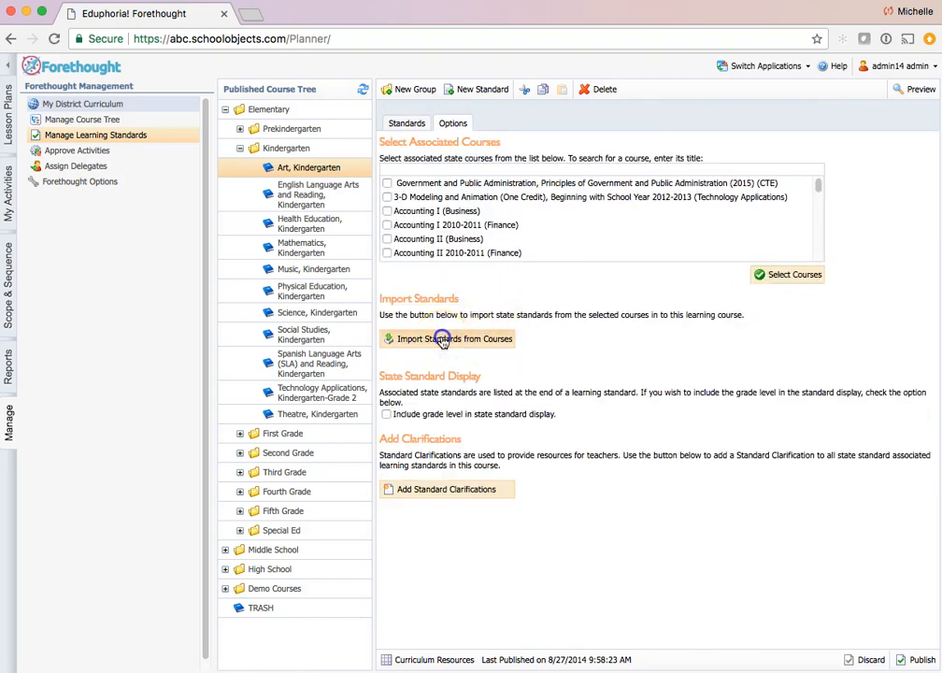
pyautogui.moveTo(624, 130)
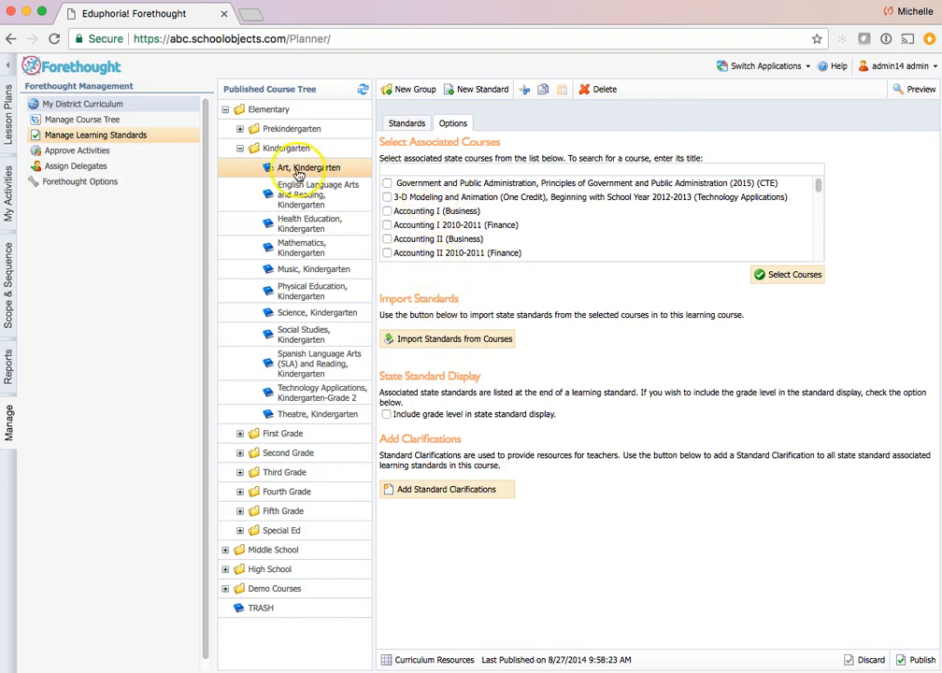
# - Rename the imported group to 'English Language Proficiency Standards (ELPS)' in Art, Kindergarten
pyautogui.click(310, 168)
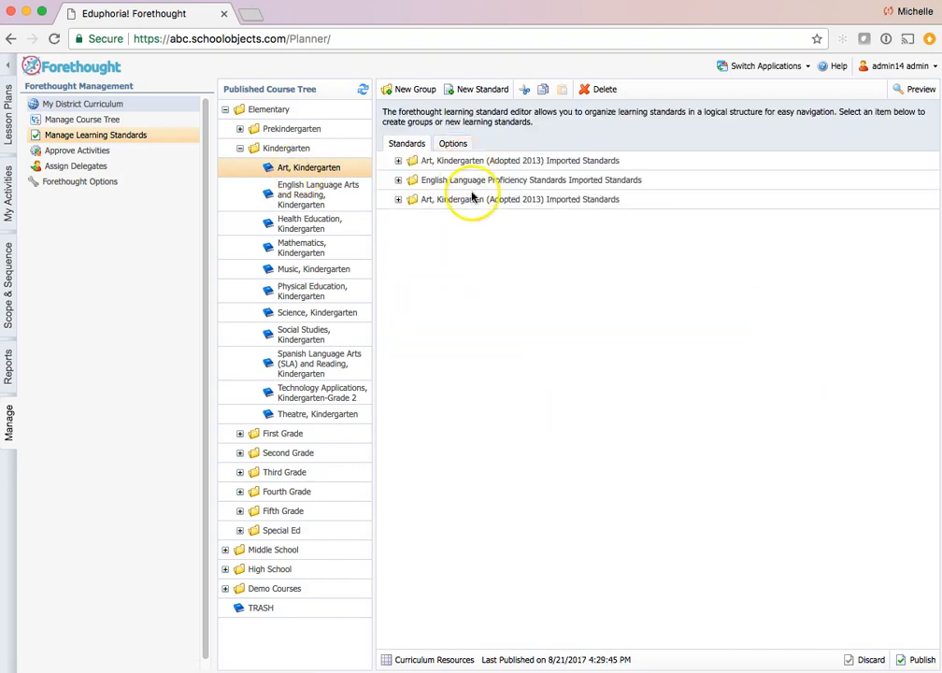
pyautogui.moveTo(458, 206)
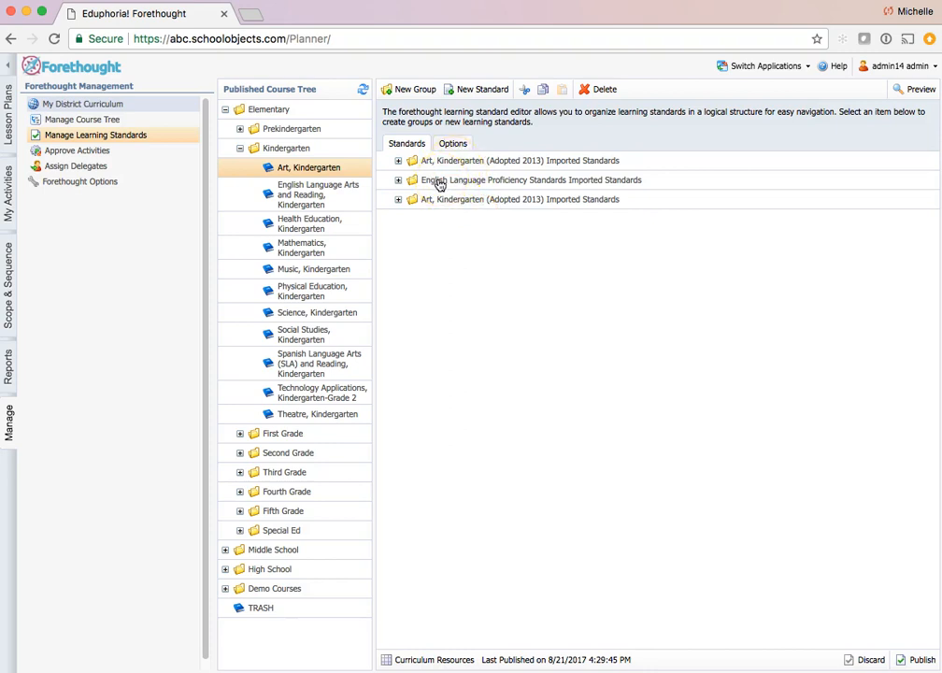
pyautogui.click(531, 179)
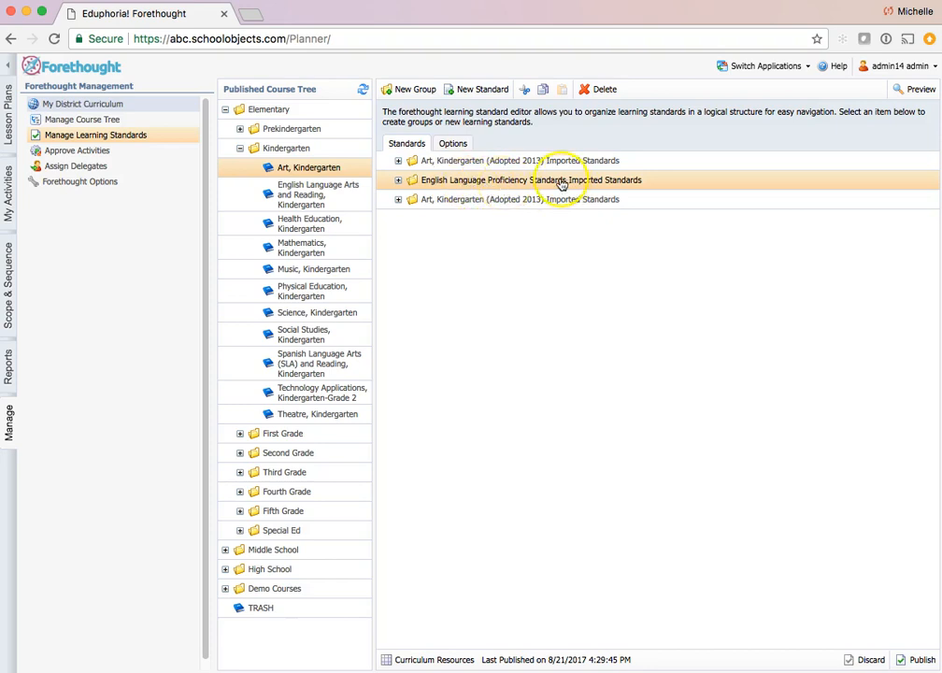
pyautogui.doubleClick(527, 180)
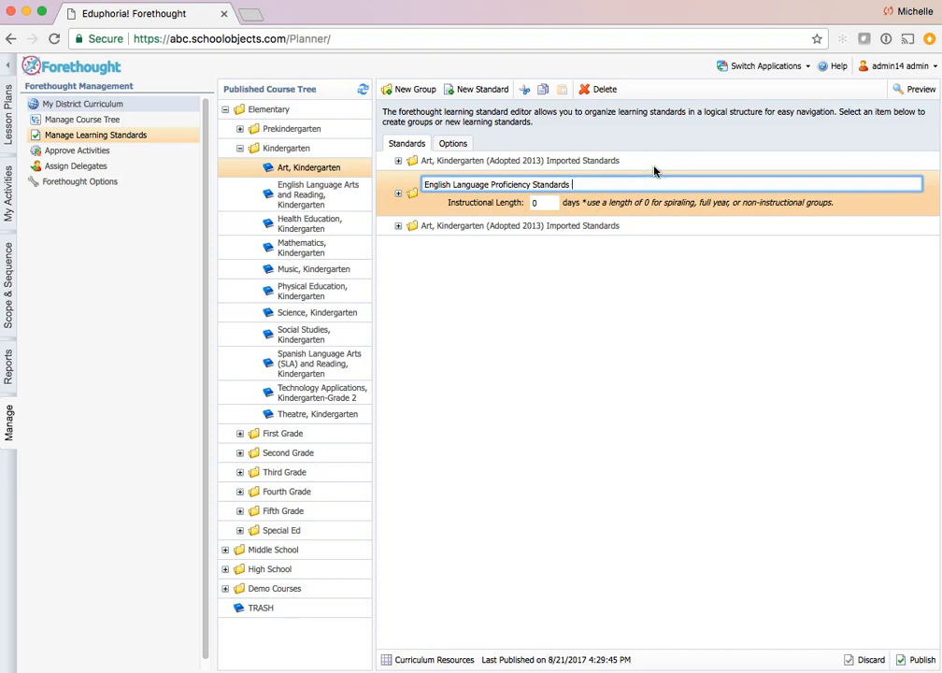
pyautogui.write('ELPS)')
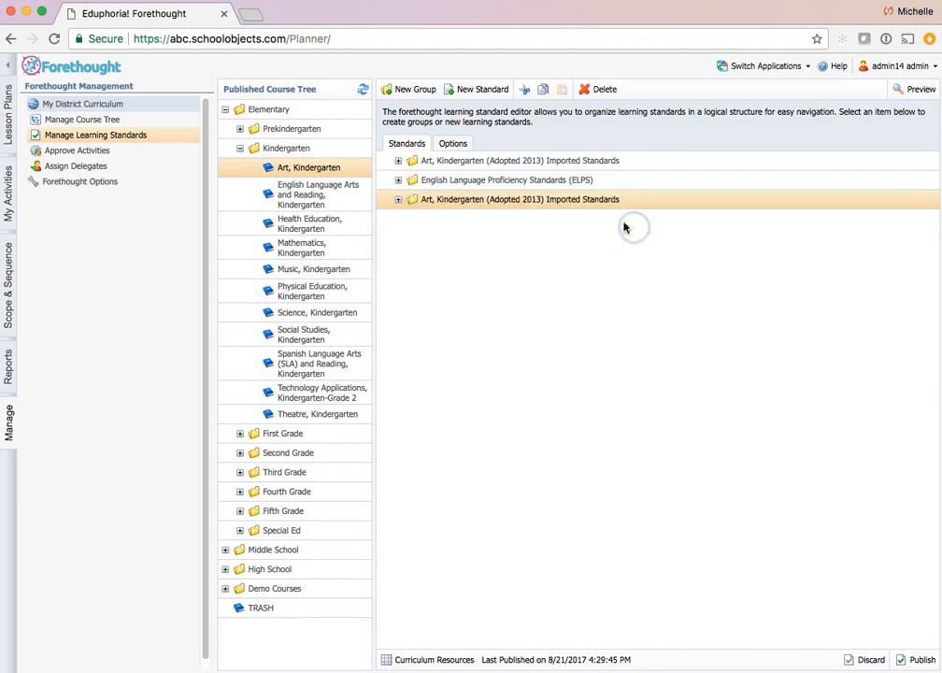
pyautogui.moveTo(546, 180)
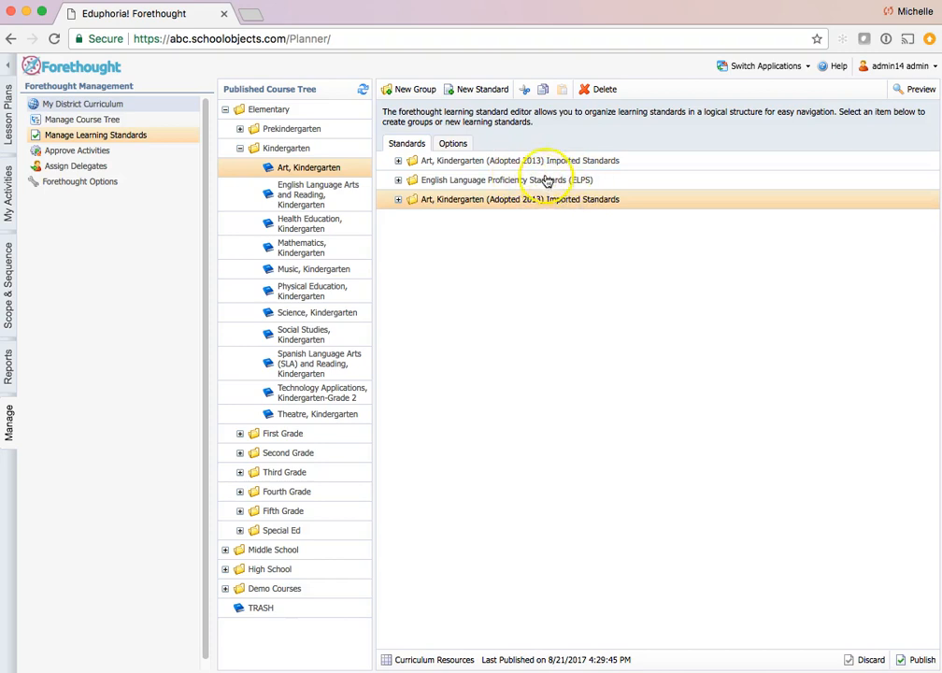
# - Copy the ELPS group and paste it into English Language Arts and Reading, Kindergarten
pyautogui.click(501, 180)
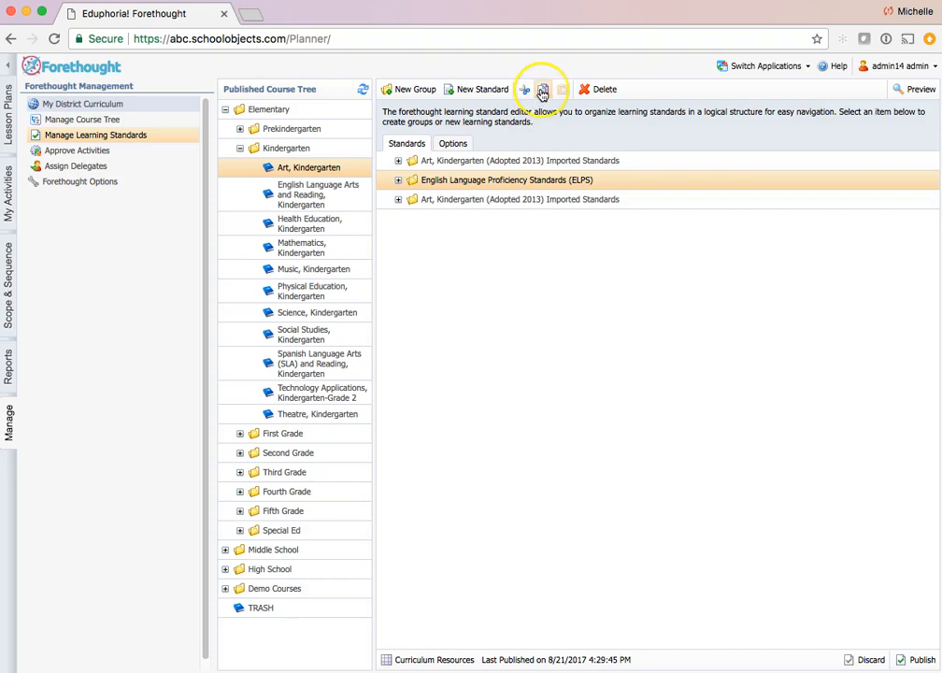
pyautogui.click(542, 90)
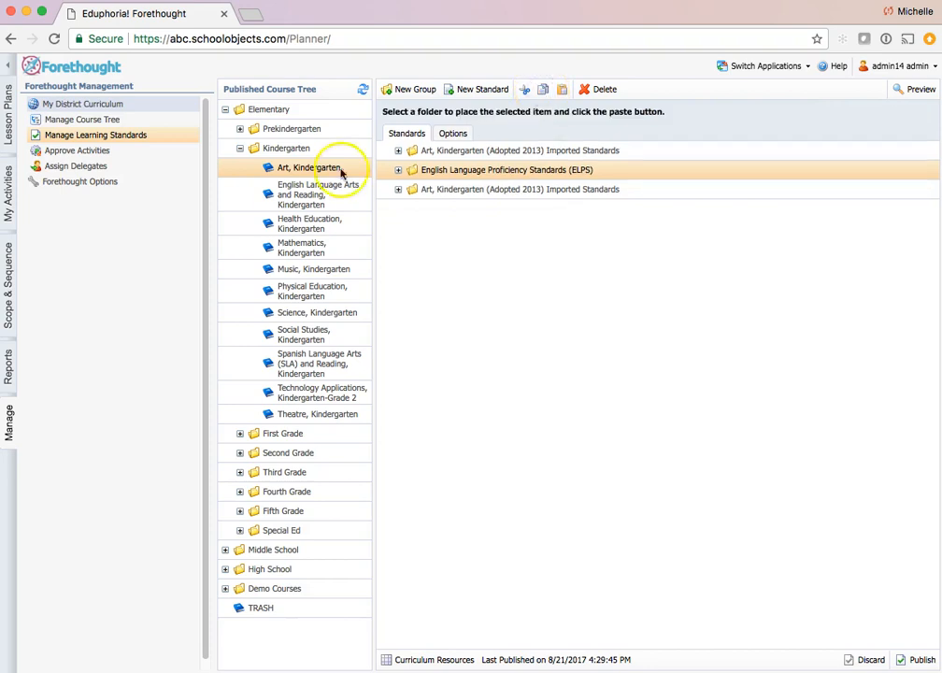
pyautogui.click(309, 194)
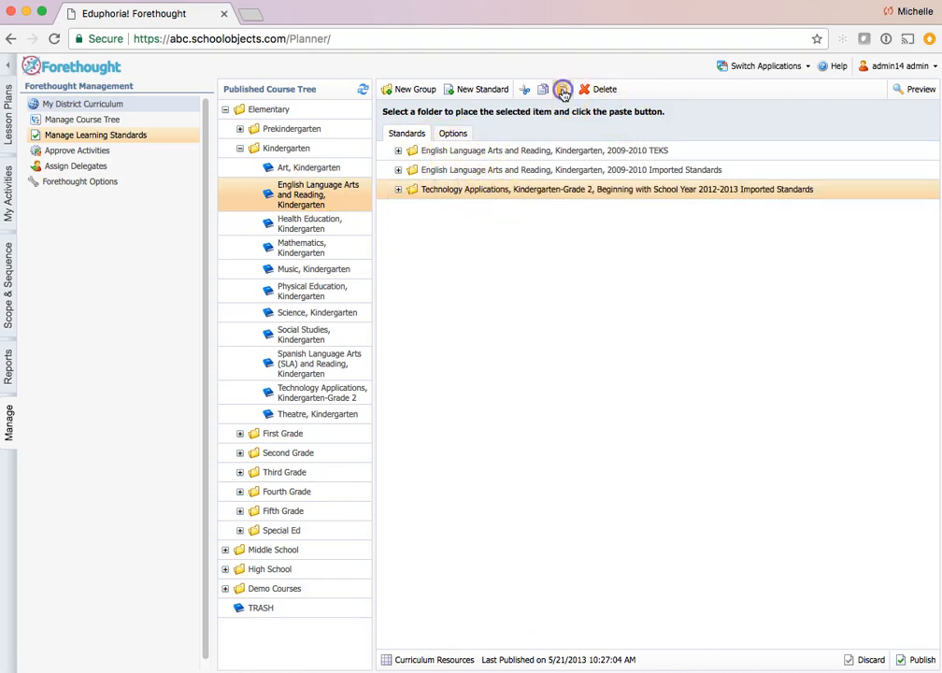
pyautogui.click(564, 89)
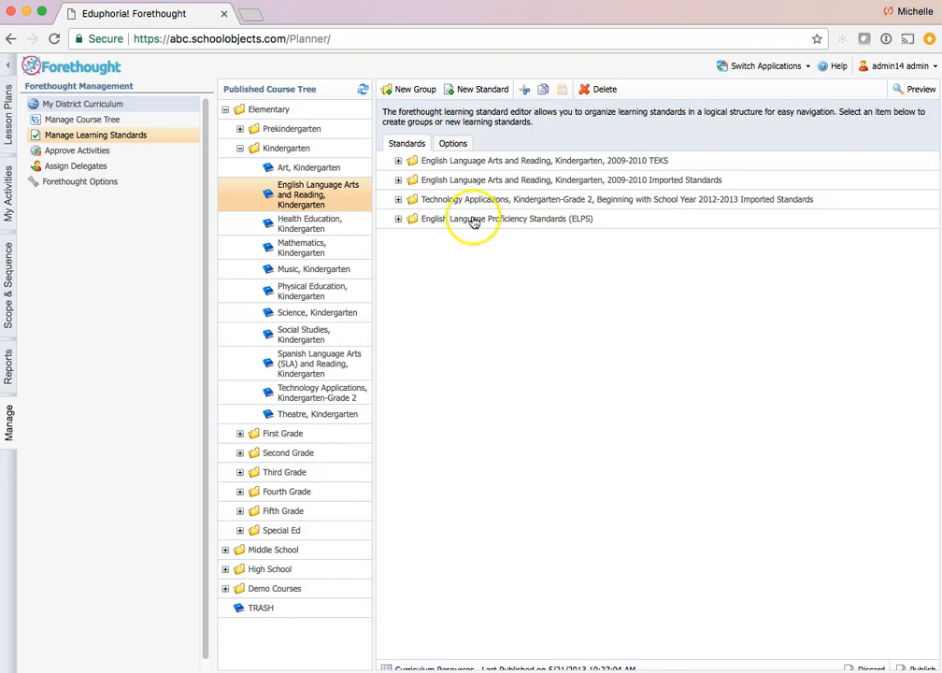
# - Paste the ELPS group into Health Education, Kindergarten beside its TEKS folder
pyautogui.click(508, 217)
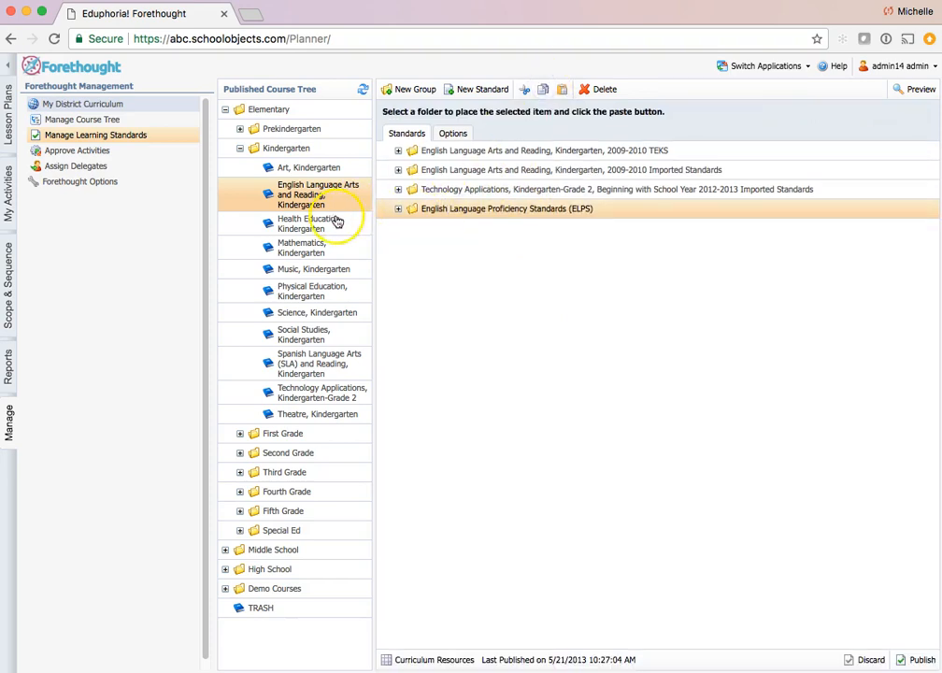
pyautogui.click(310, 224)
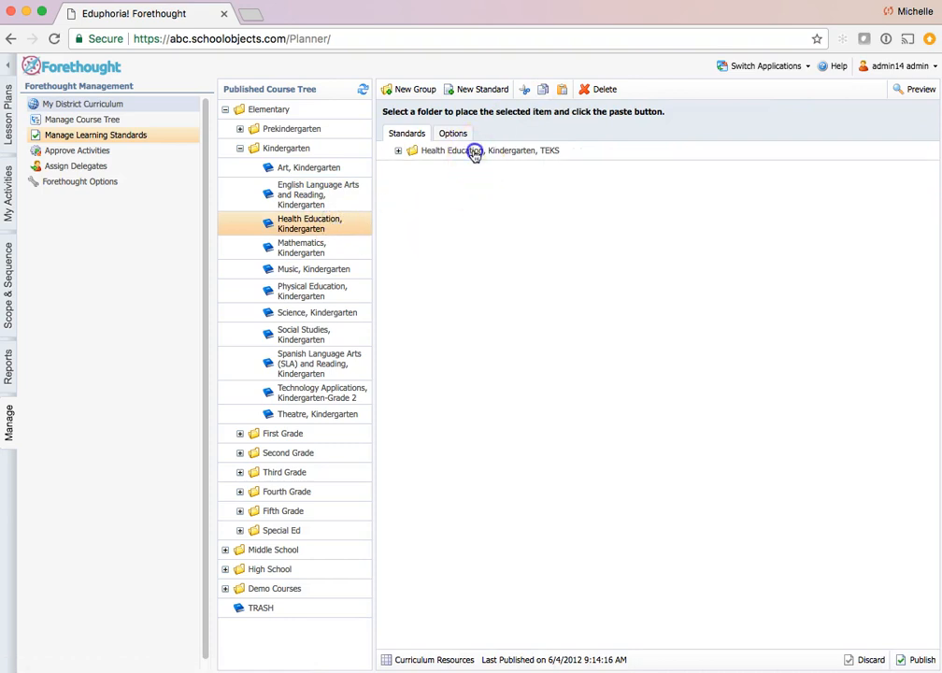
pyautogui.click(474, 149)
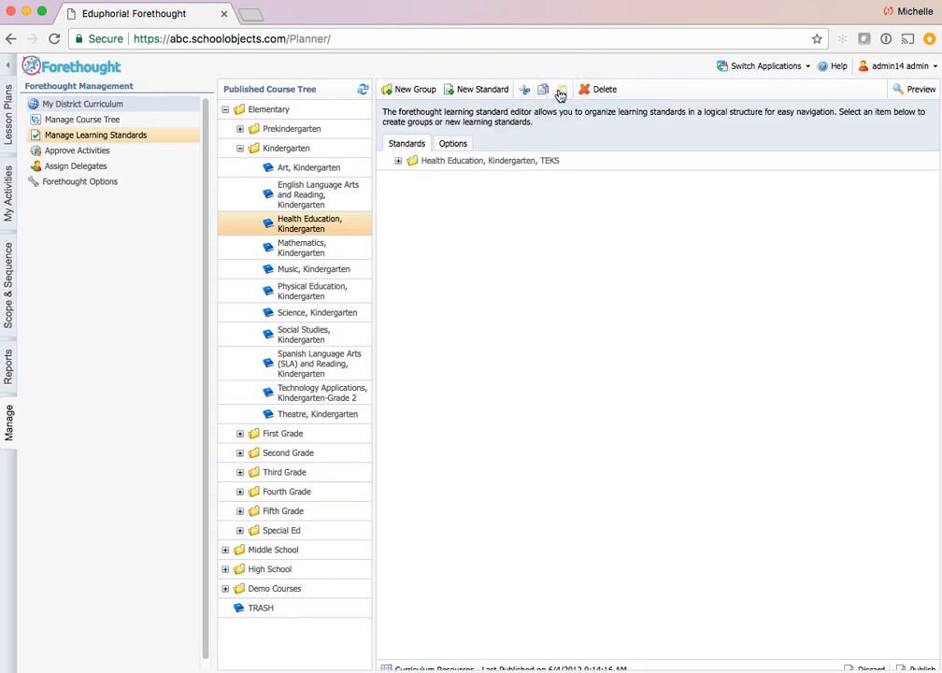
pyautogui.click(560, 90)
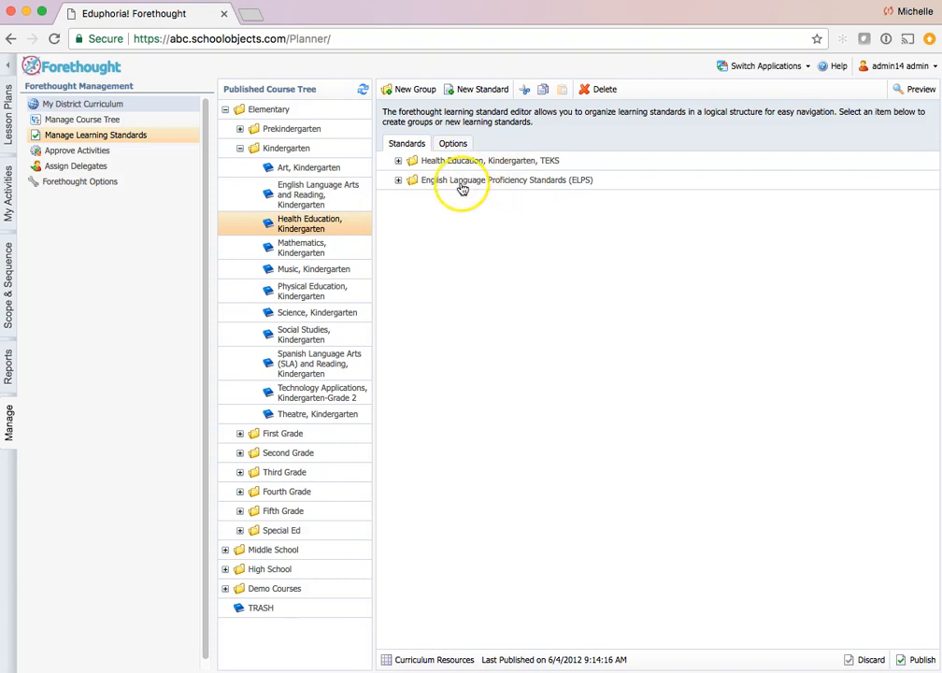
# - Paste the ELPS folder into Mathematics, Kindergarten's standards folder
pyautogui.click(508, 179)
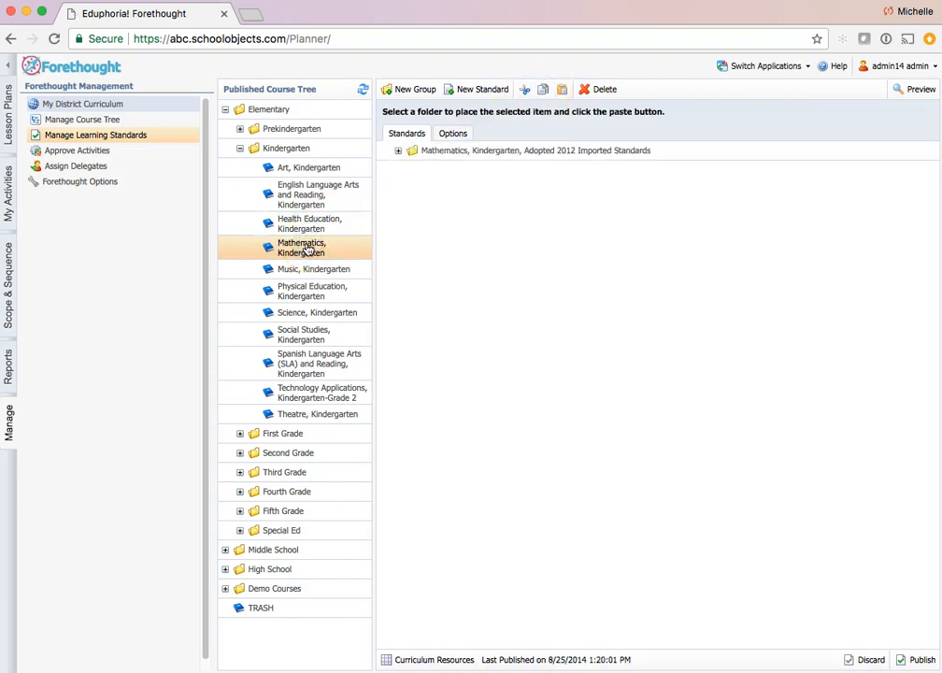
pyautogui.click(535, 149)
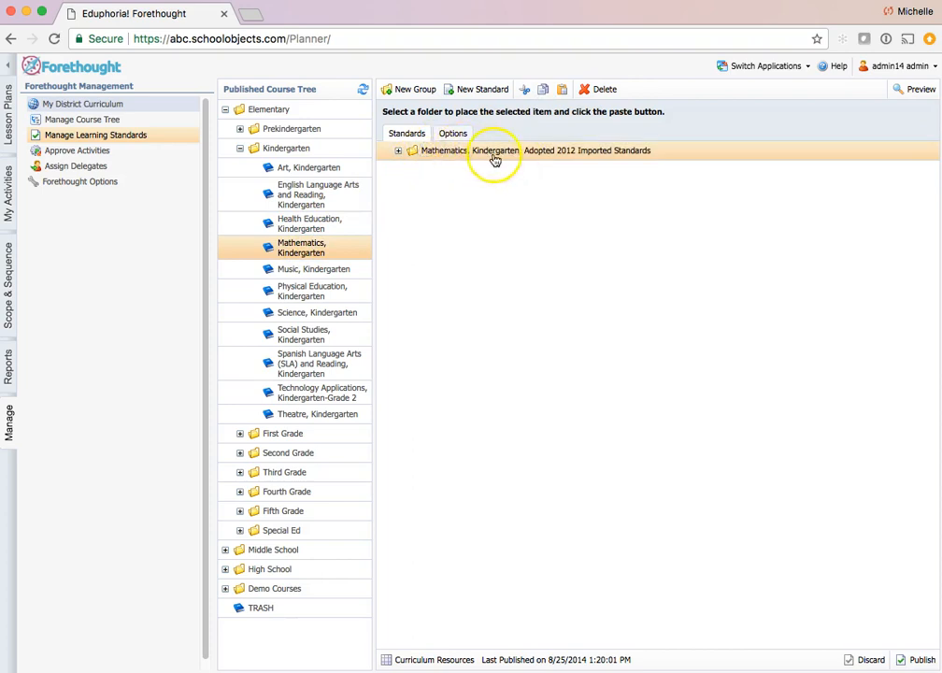
pyautogui.click(561, 90)
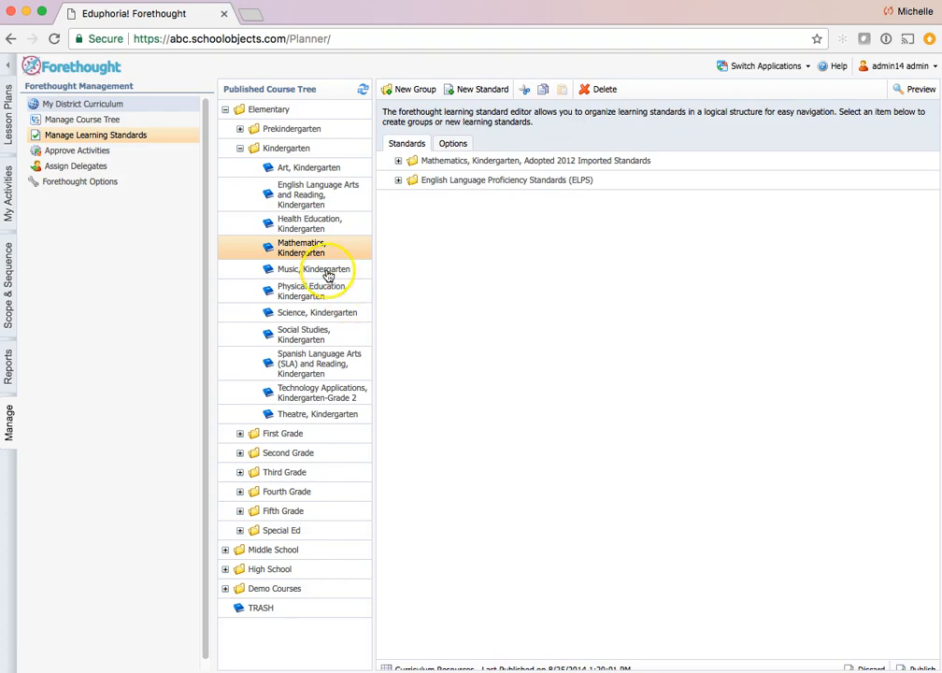
pyautogui.click(314, 269)
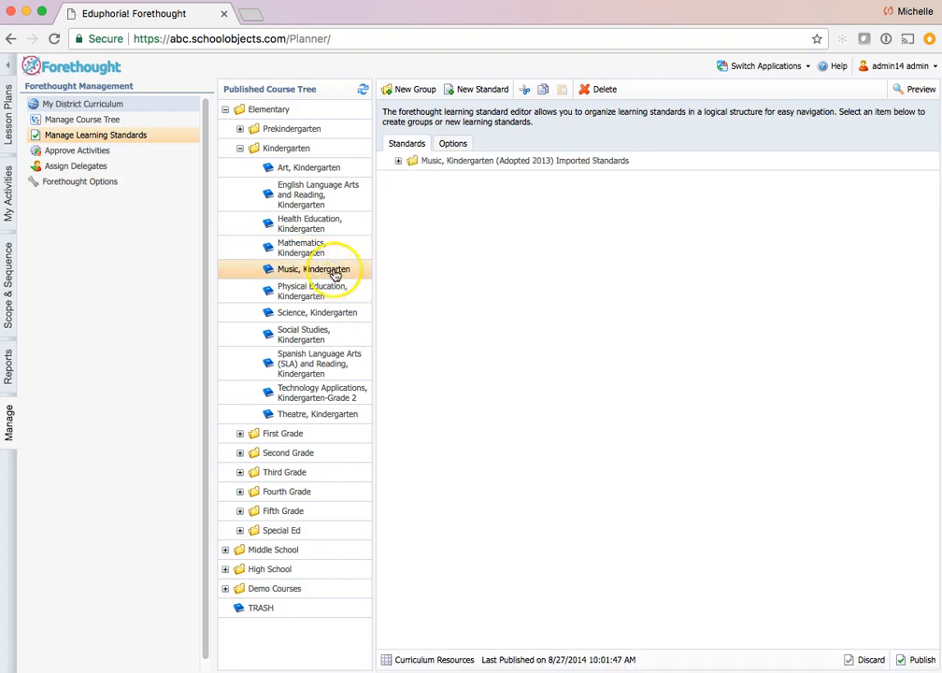
pyautogui.moveTo(407, 269)
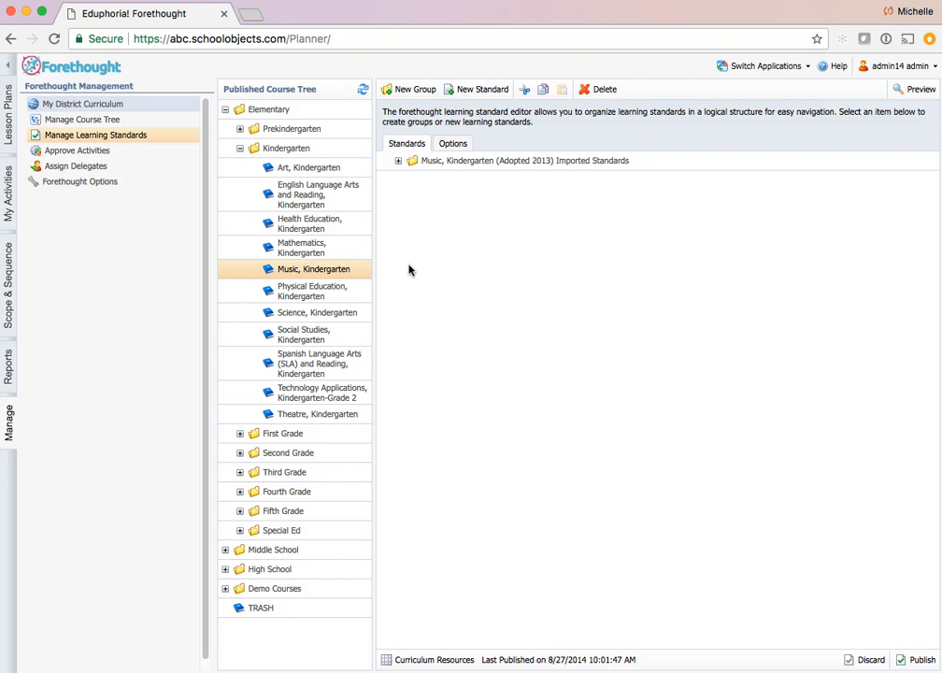
# - Copy ELPS again and paste it into Music, Kindergarten, then verify it
pyautogui.click(301, 246)
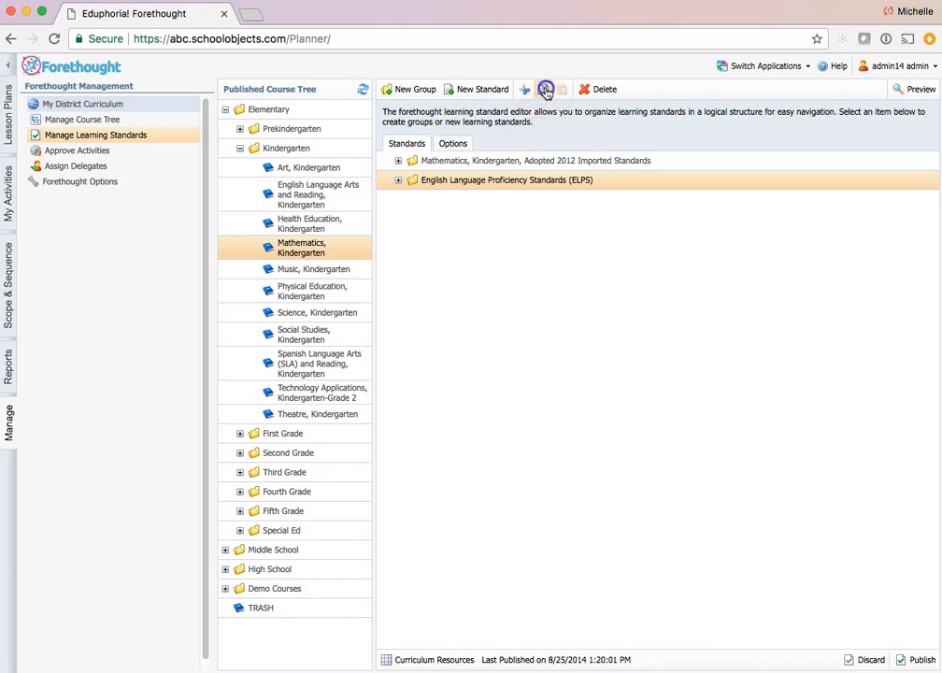
pyautogui.click(542, 90)
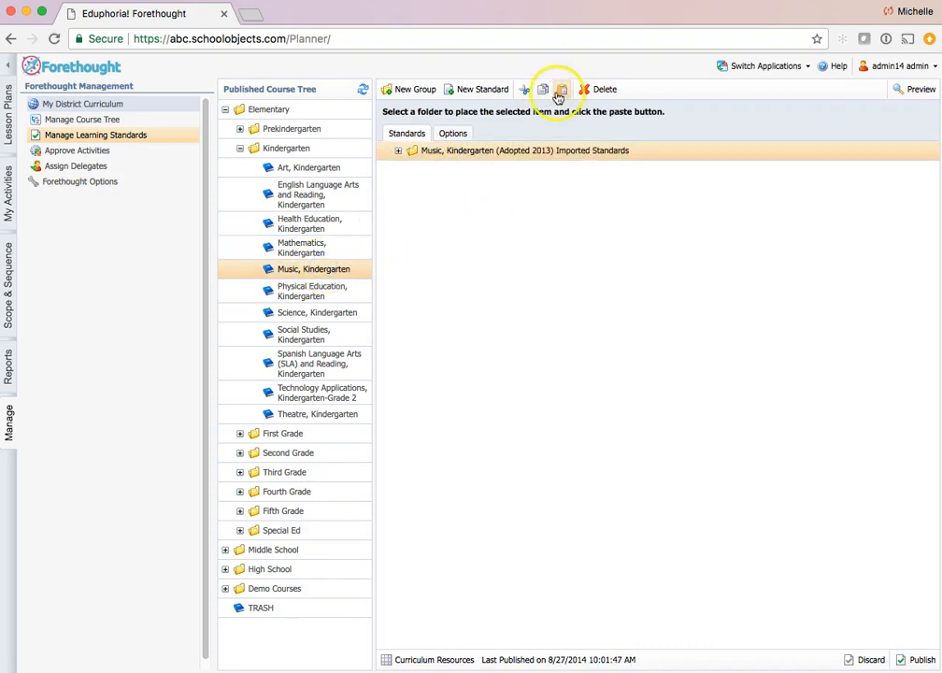
pyautogui.click(560, 90)
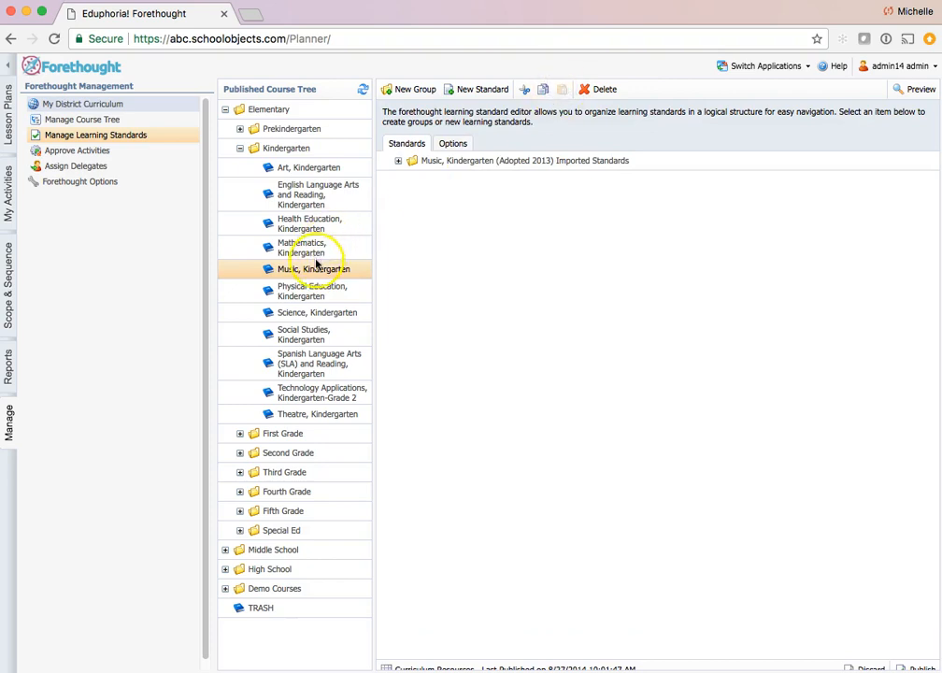
pyautogui.click(312, 269)
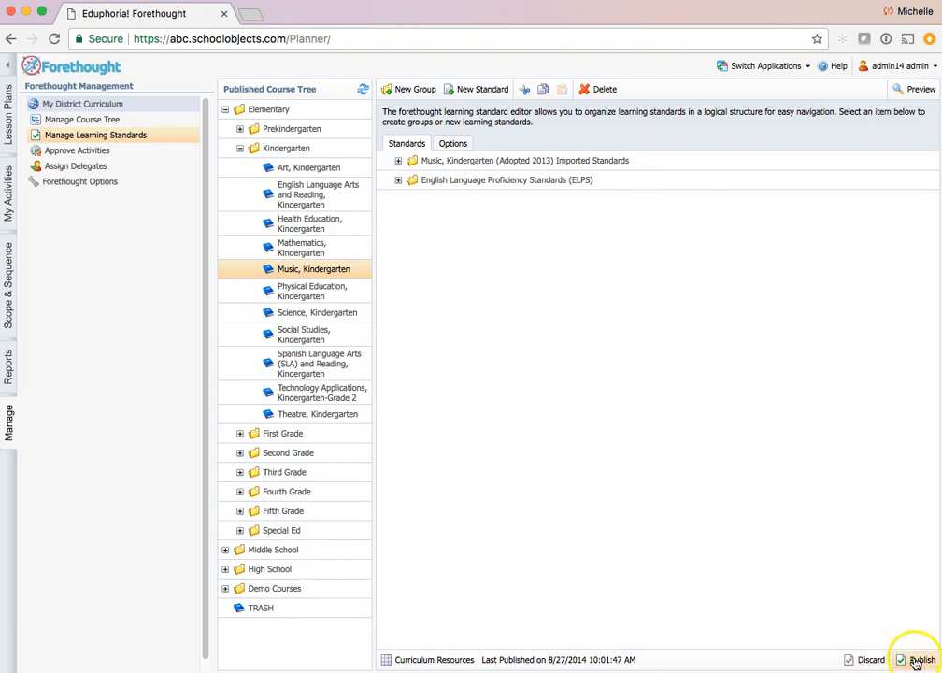
pyautogui.moveTo(549, 514)
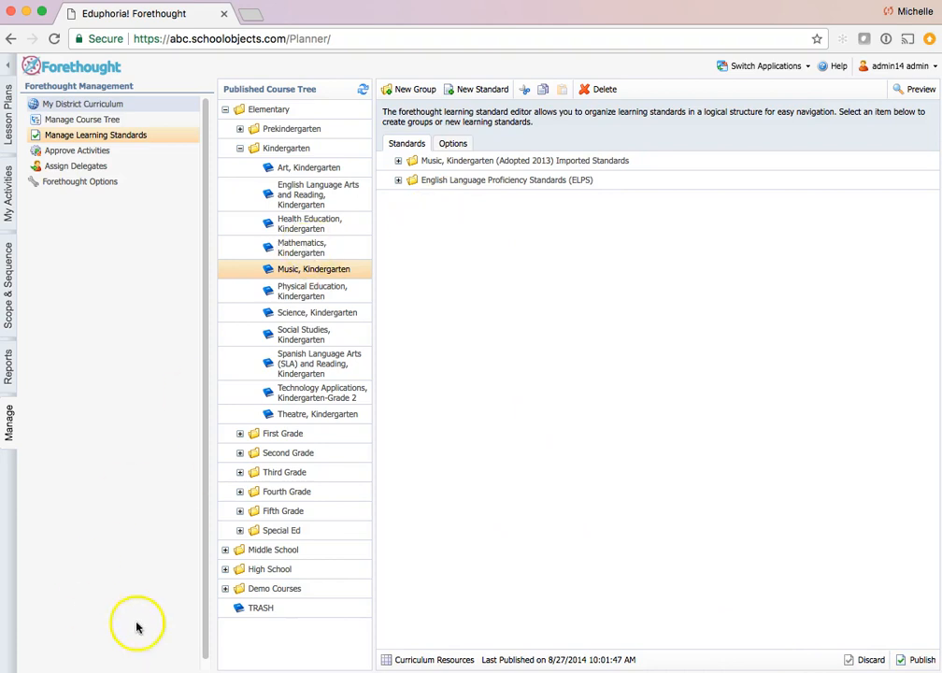
pyautogui.moveTo(325, 172)
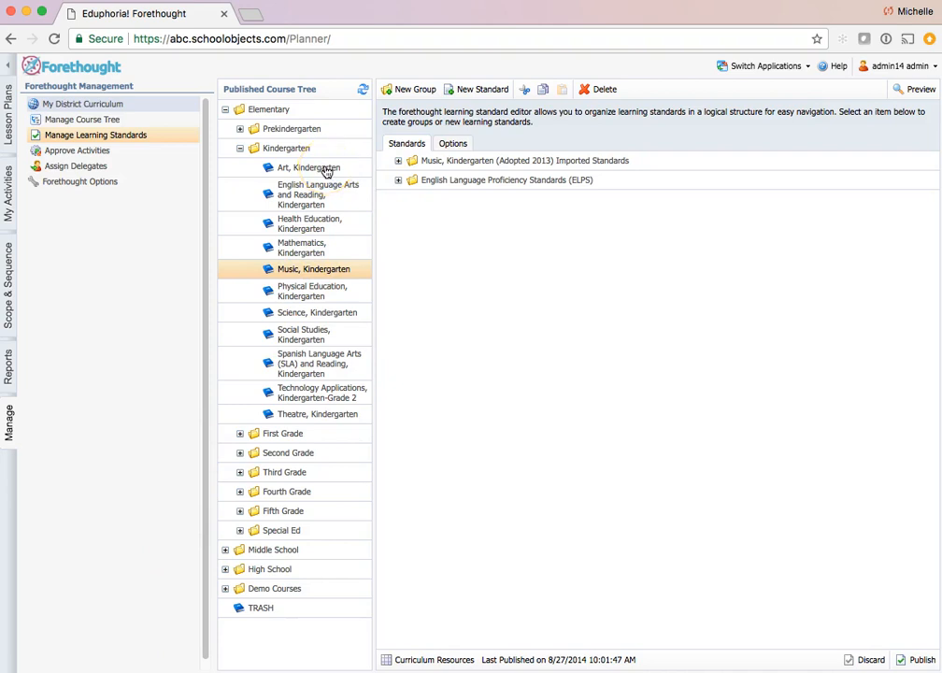
# - Show the Art, Kindergarten course with ELPS between two identical Art imported folders
pyautogui.click(308, 168)
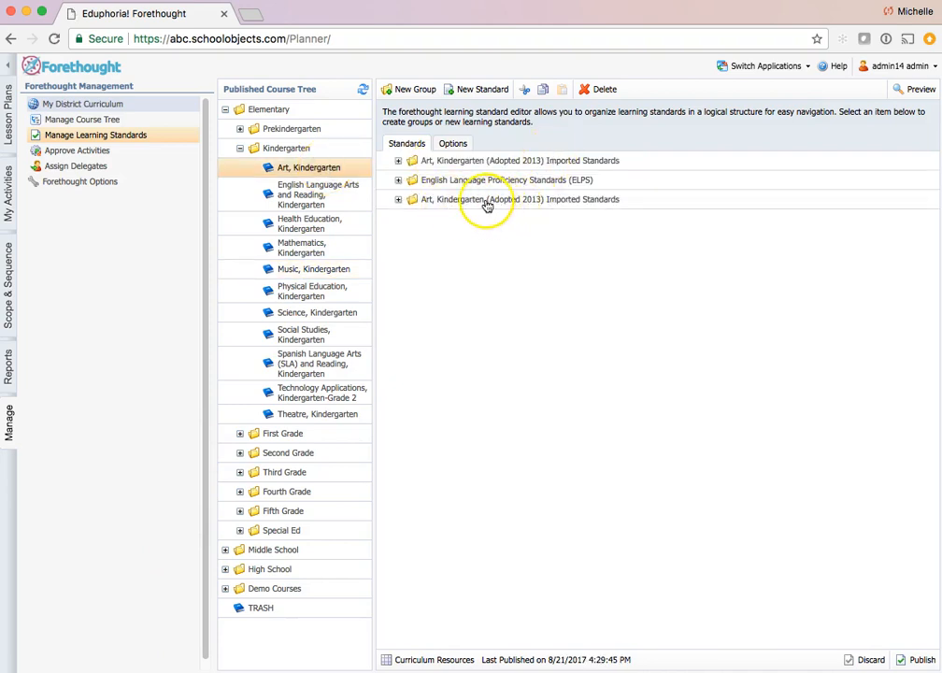
# - Cut the duplicate Art, Kindergarten (Adopted 2013) Imported Standards folder and paste it into TRASH
pyautogui.click(520, 198)
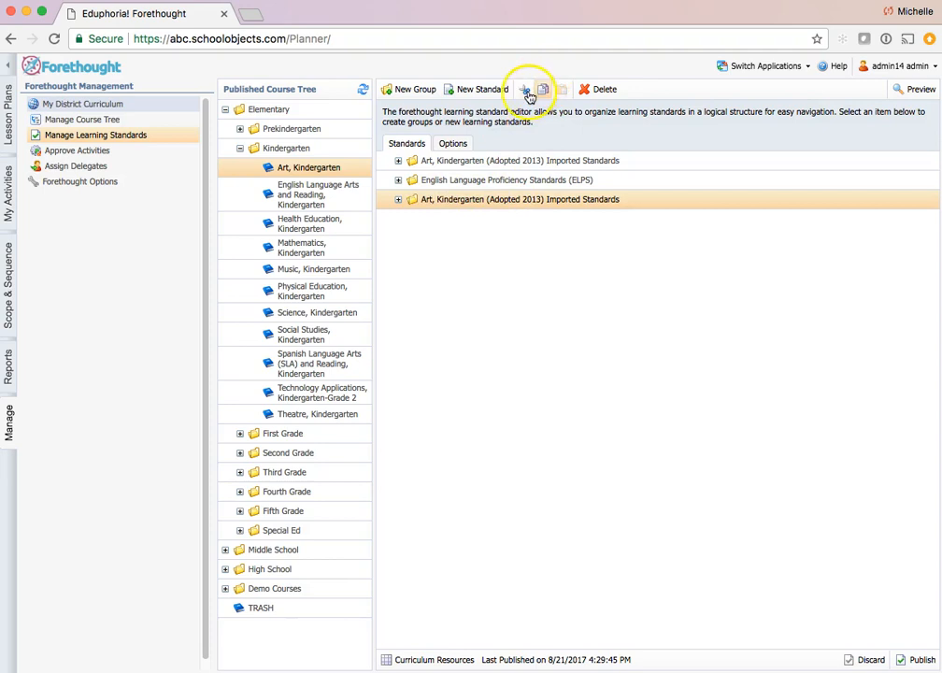
pyautogui.click(525, 90)
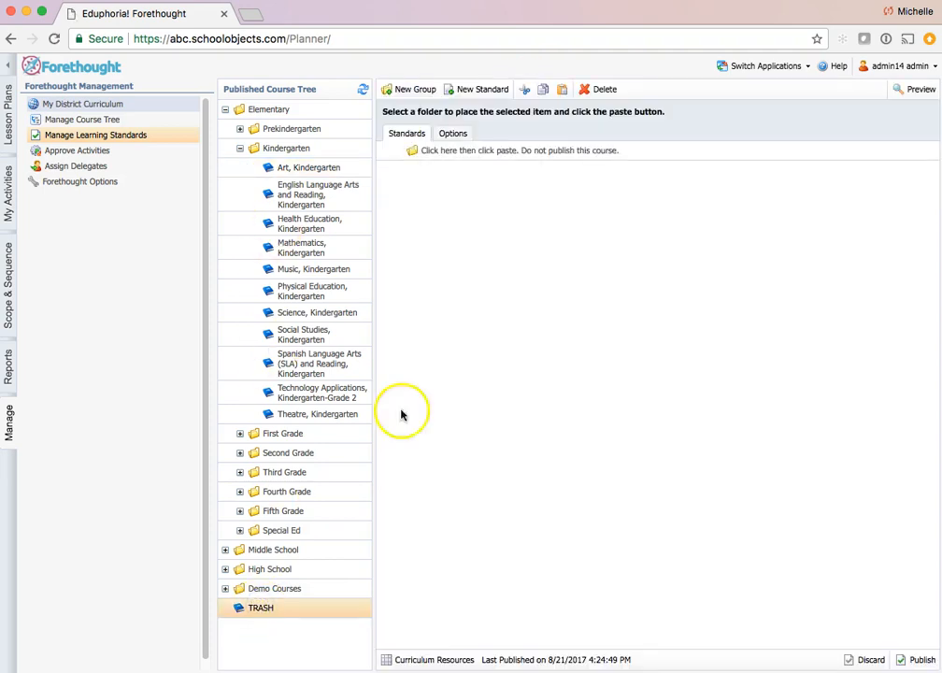
pyautogui.click(497, 150)
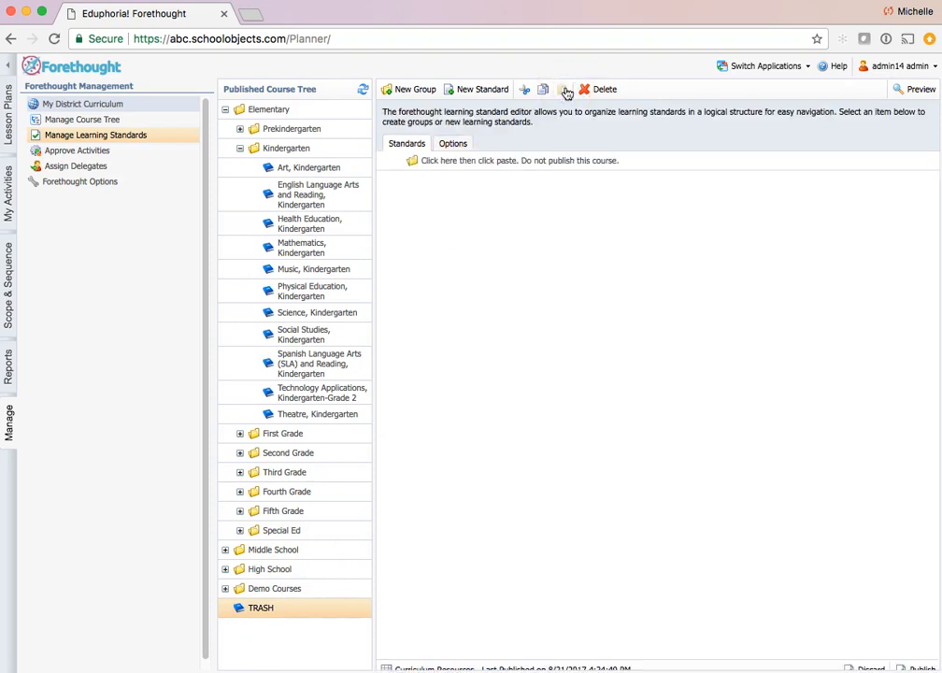
pyautogui.click(561, 90)
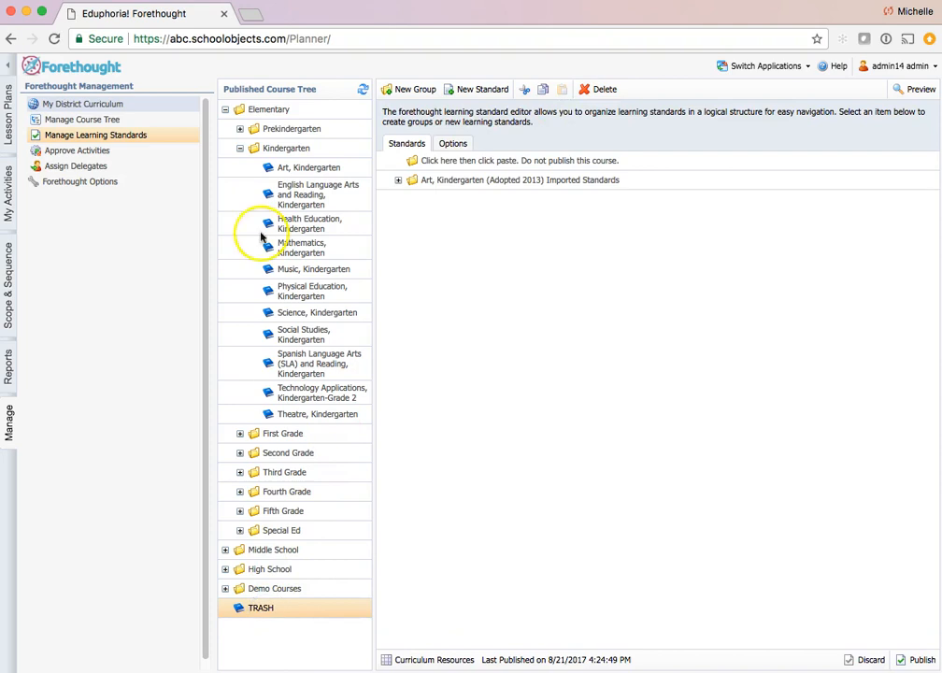
pyautogui.click(310, 169)
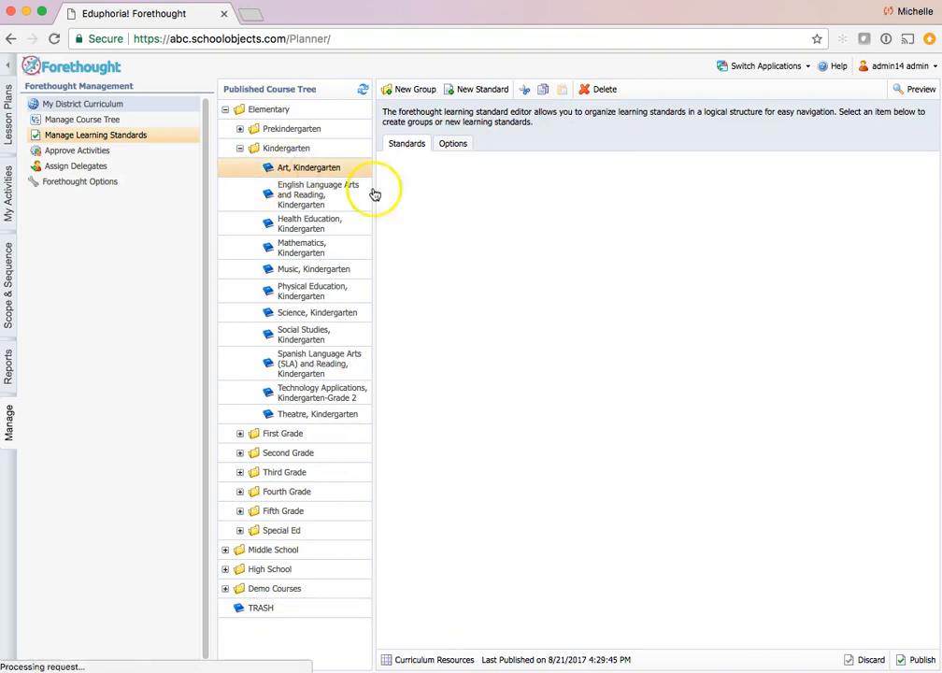
# - Show English Language Arts and Reading, Kindergarten and select its 2009-2010 Imported Standards folder
pyautogui.click(310, 166)
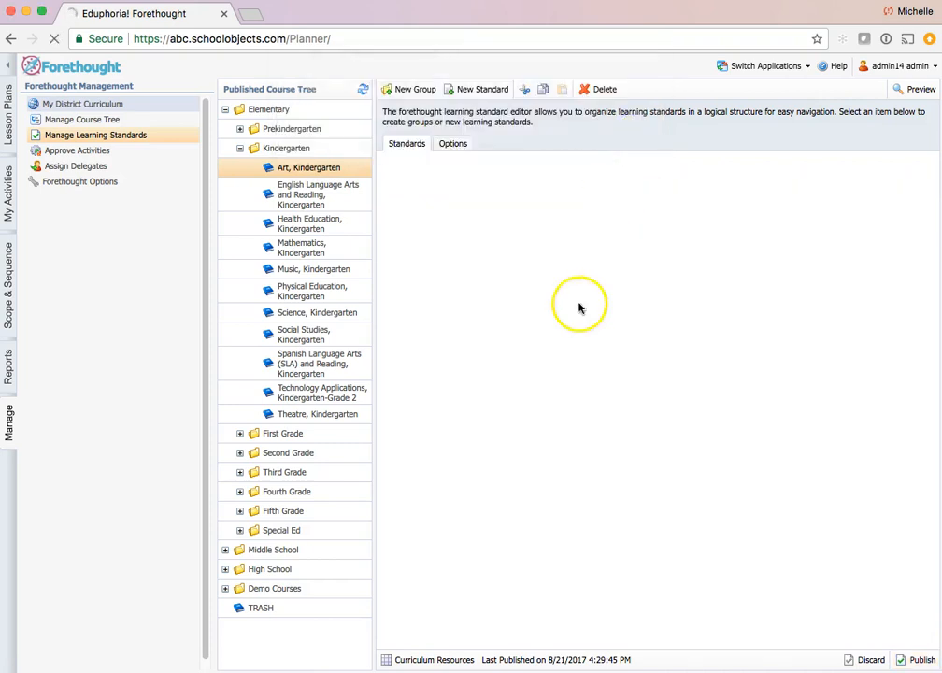
pyautogui.click(318, 195)
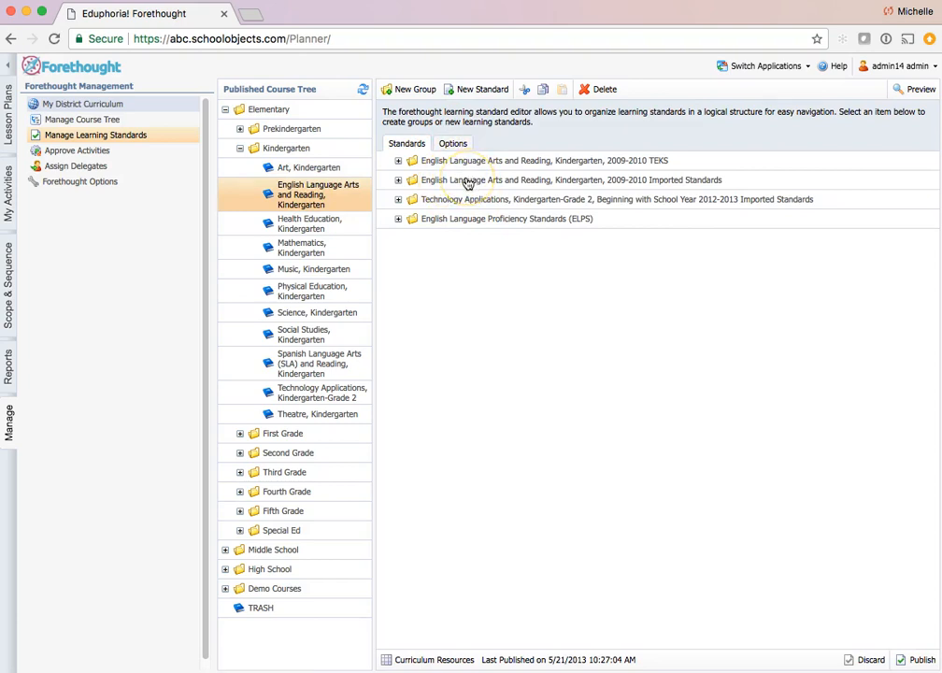
pyautogui.click(561, 179)
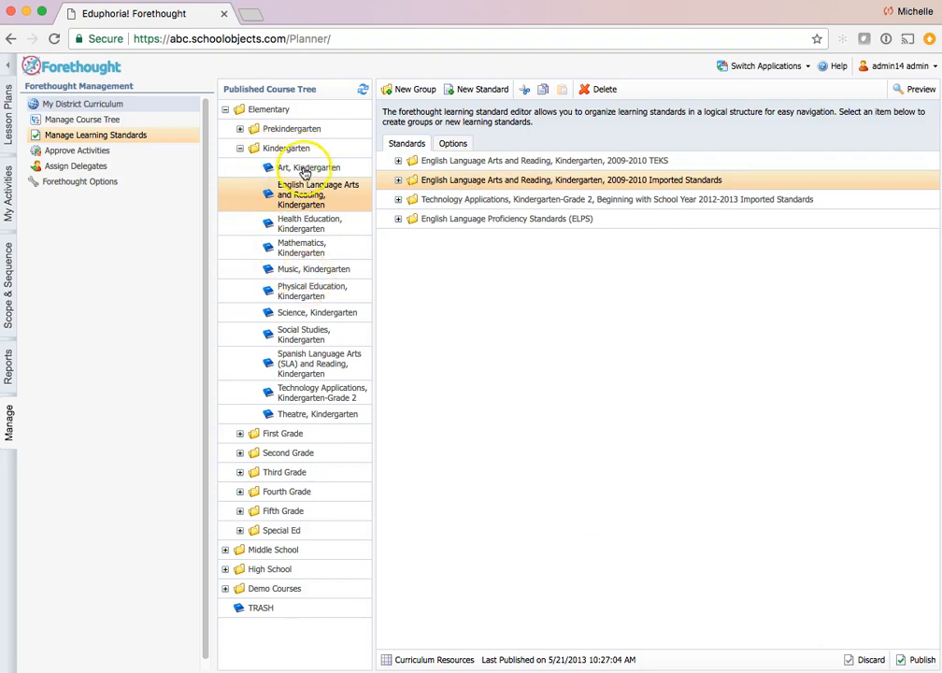
pyautogui.moveTo(297, 362)
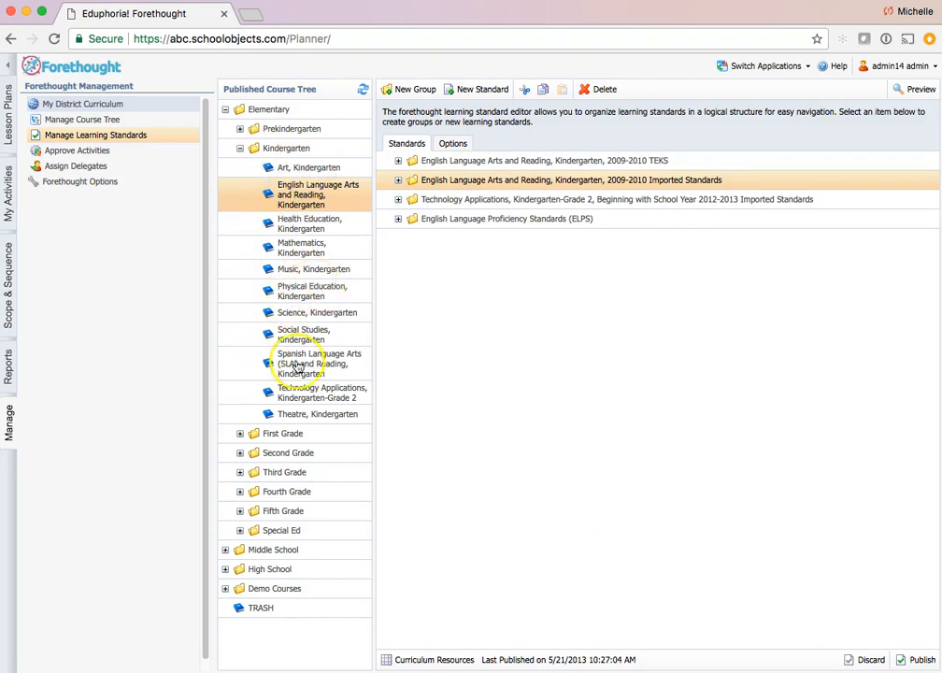